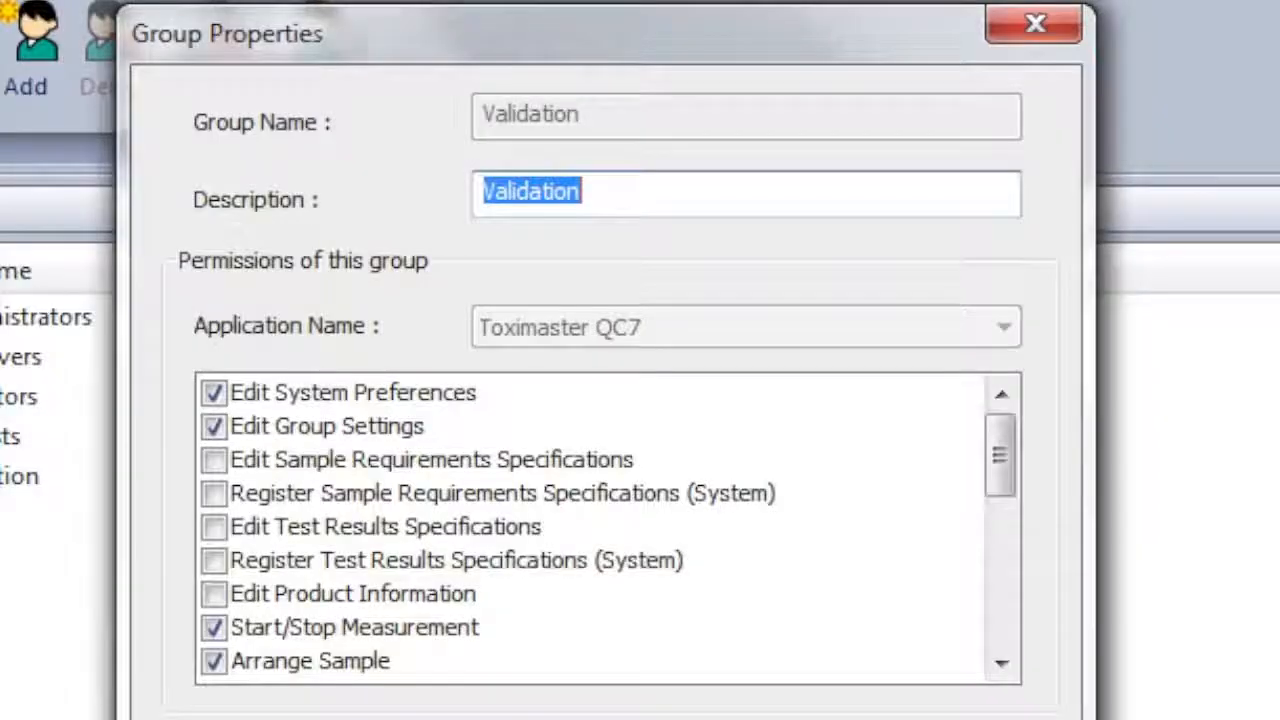
Step: Close Group Properties, relaunch Toximaster QC7 and begin signing in with the account name
left_click(1034, 24)
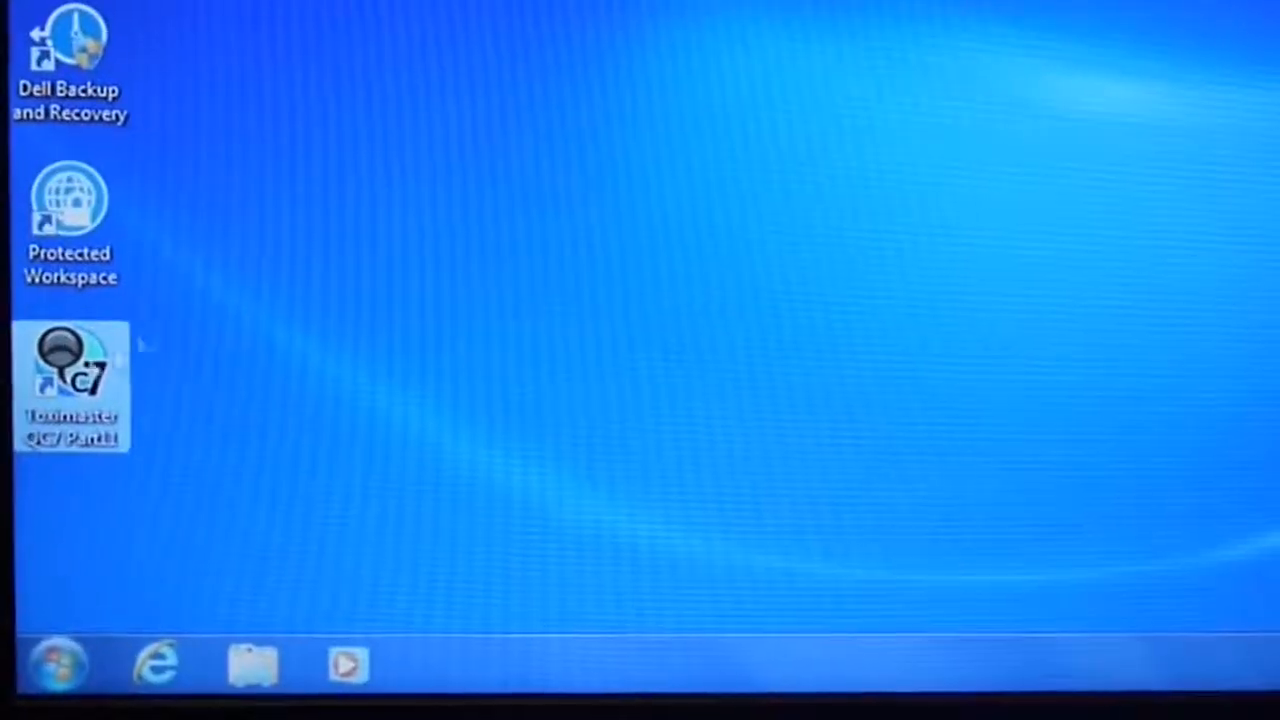
double_click(70, 384)
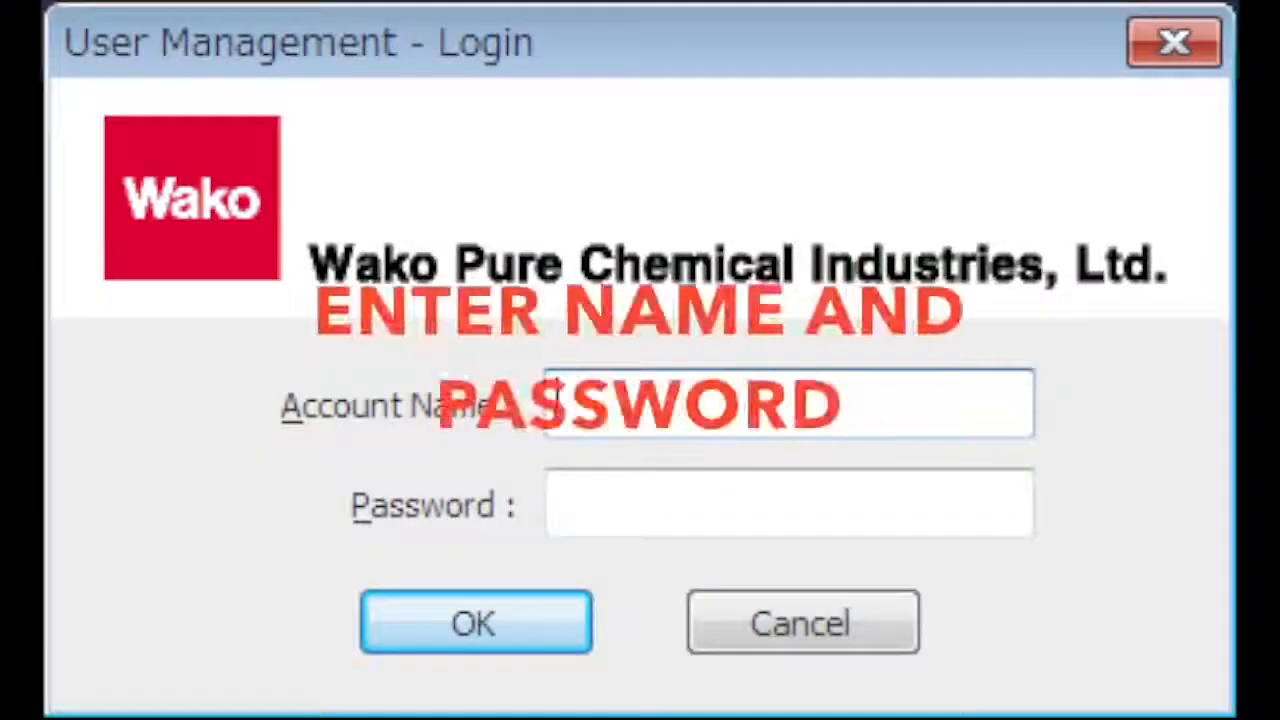
left_click(476, 620)
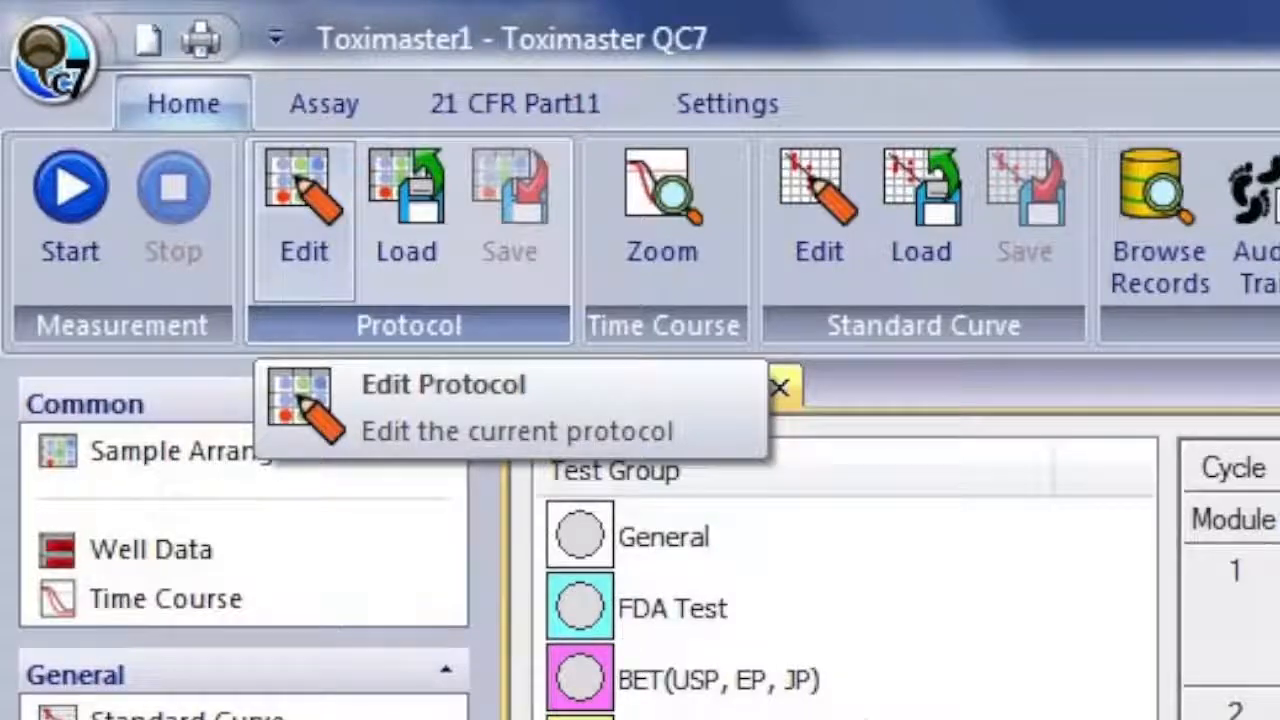
mouse_move(588, 230)
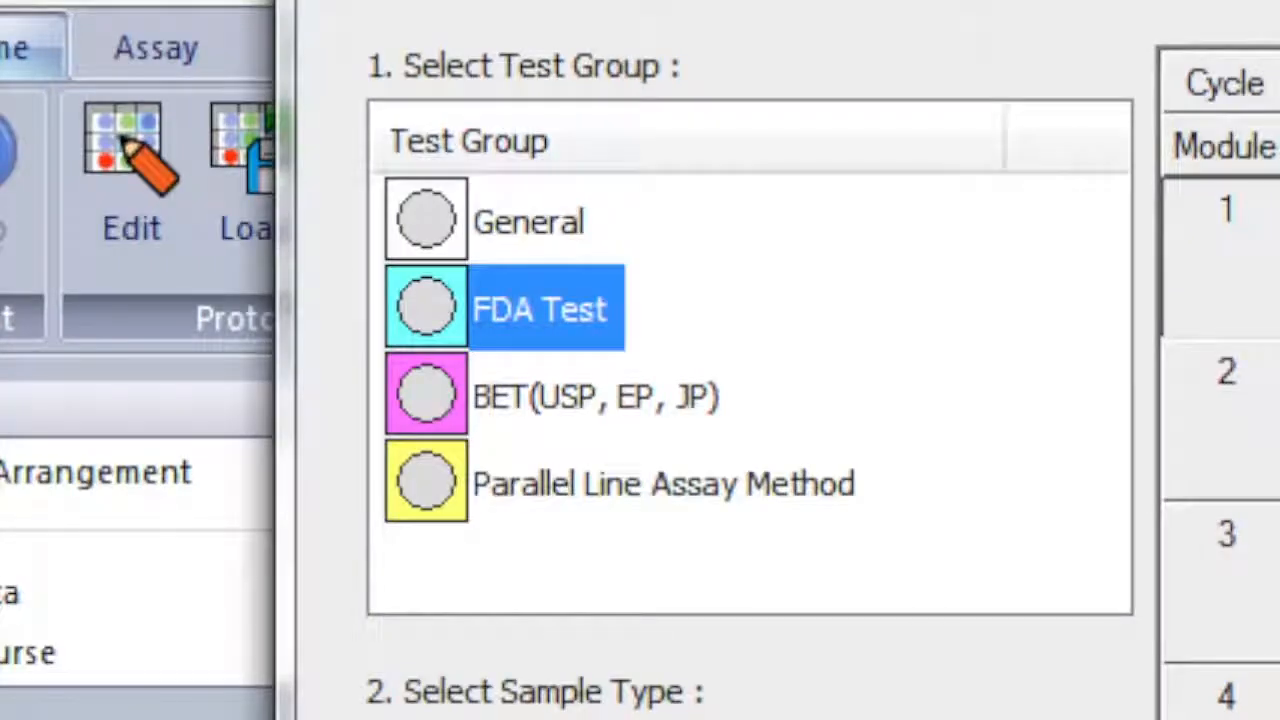
Step: Scroll through the protocol editing options toward the FDA Test group selection
scroll("down", 3)
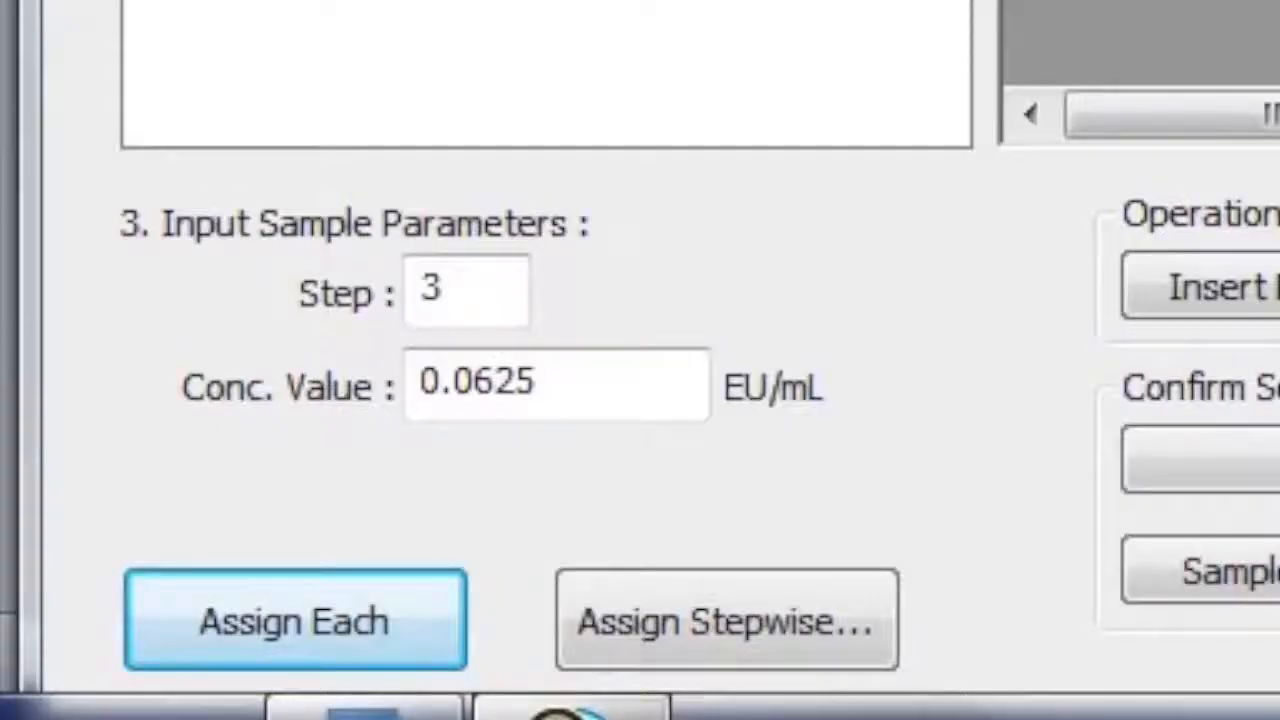
Step: Assign the 0.0625 EU/mL step-3 standard to the wells and go to the detailed sample ID settings
left_click(294, 620)
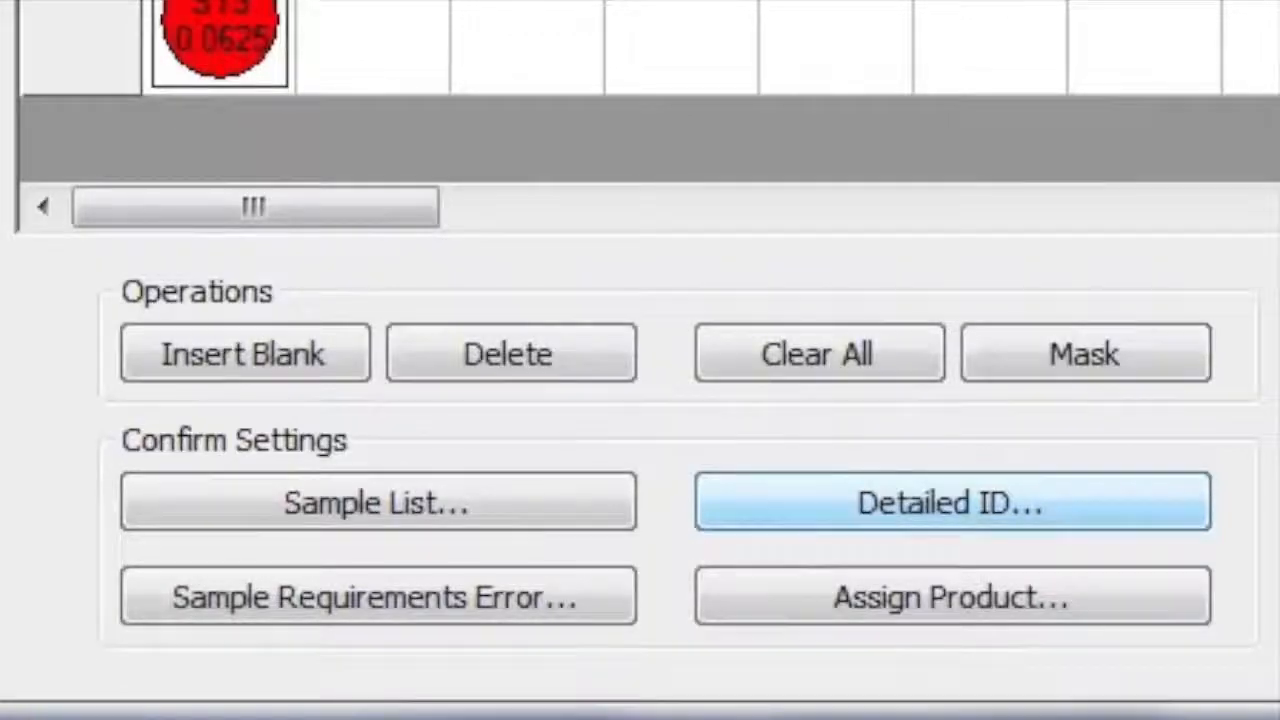
left_click(950, 500)
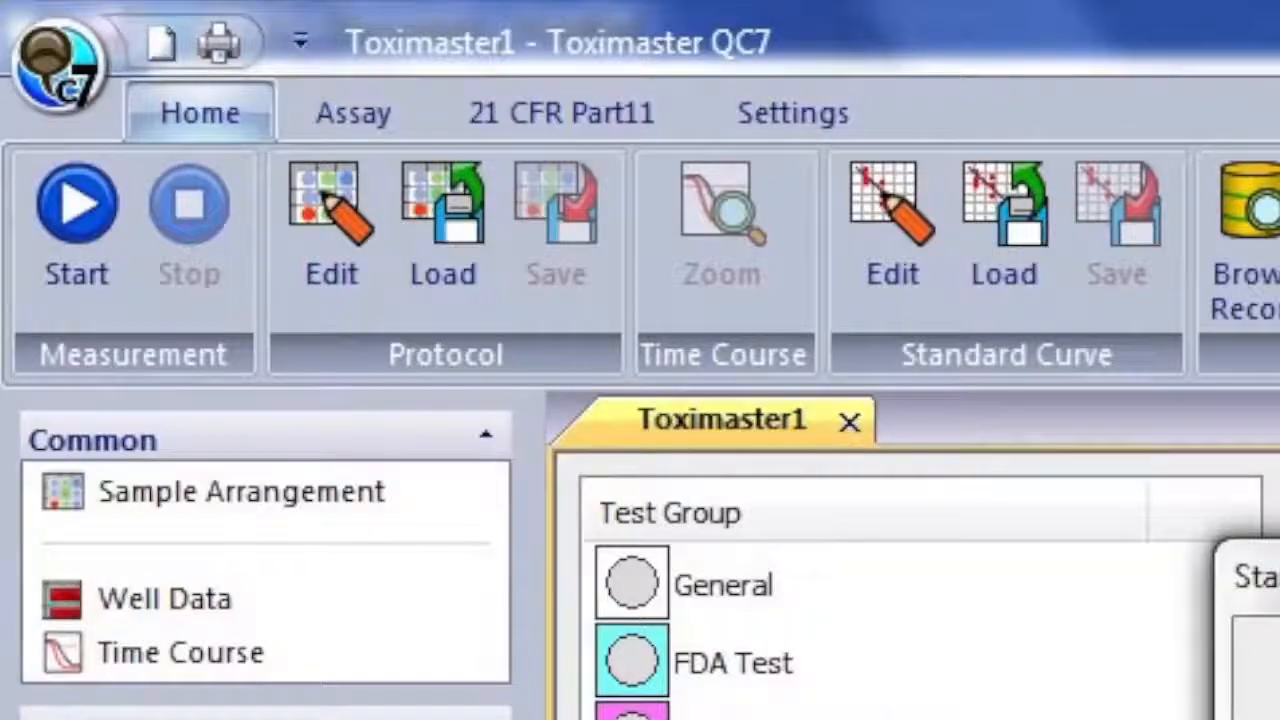
Step: Start a 60-minute measurement with the light-intensity check and acknowledge the Normal result
left_click(76, 204)
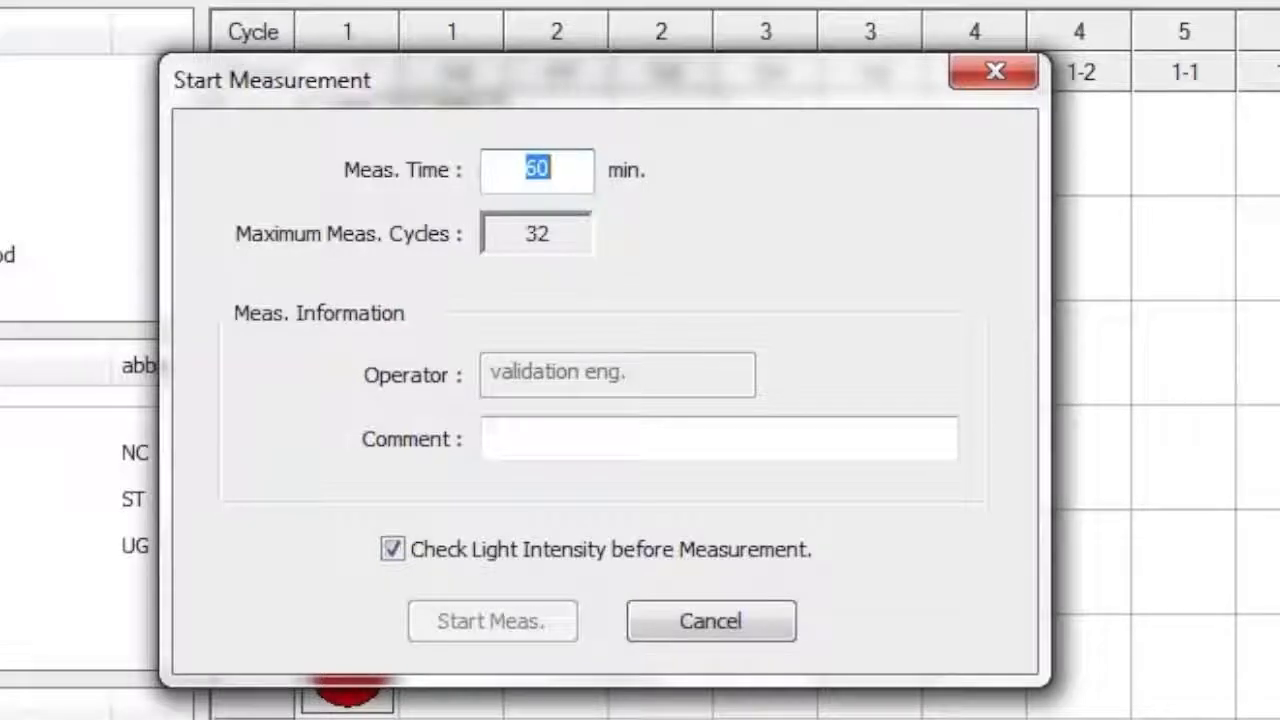
left_click(492, 620)
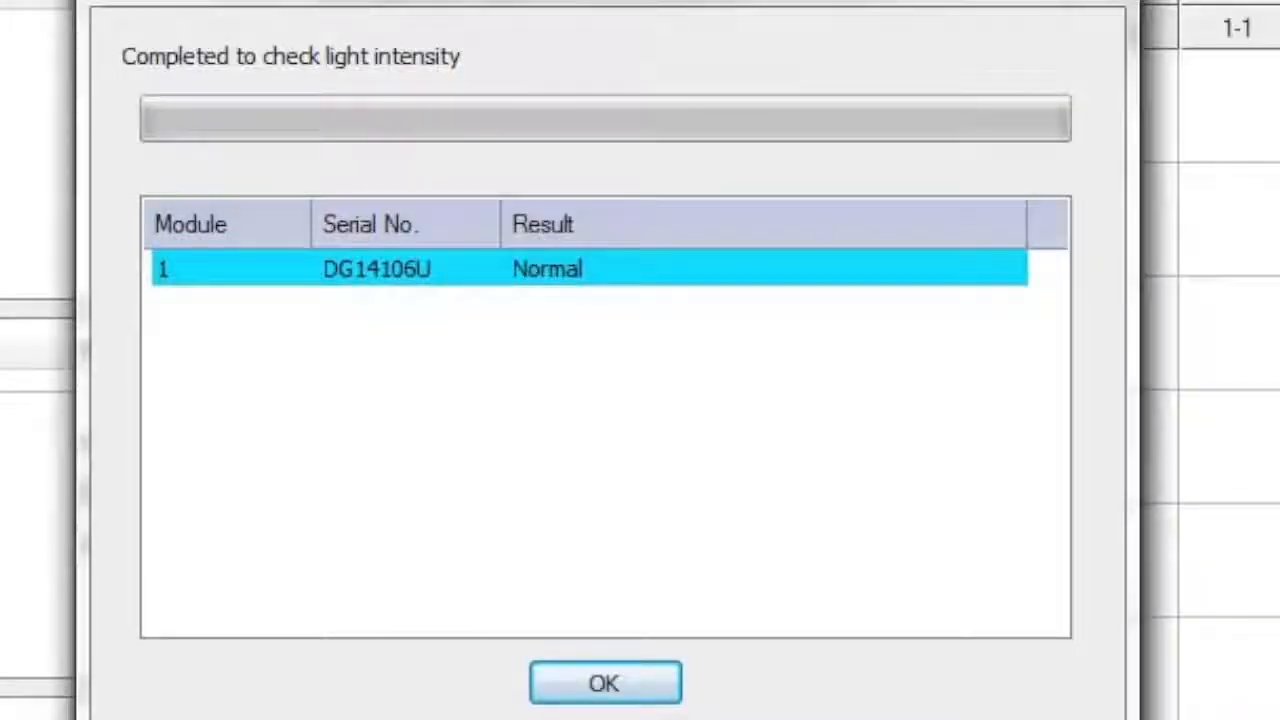
left_click(604, 684)
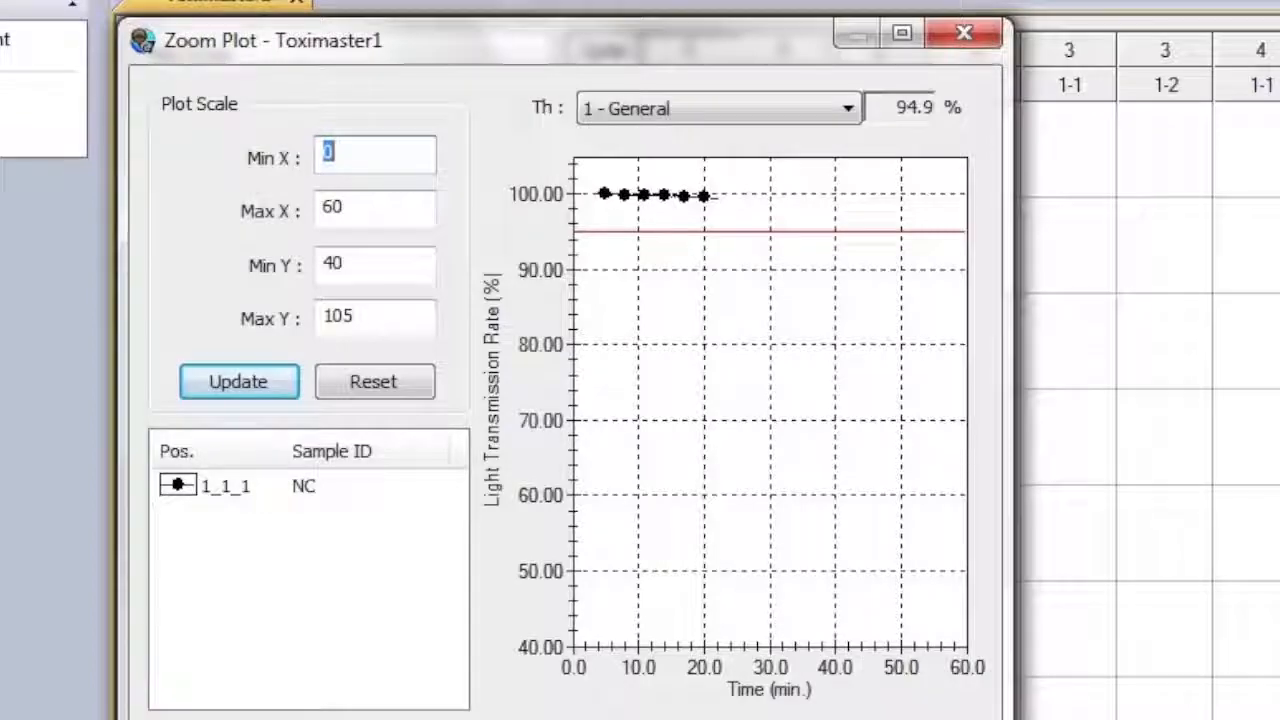
Step: Show Sample ID, Light Difference Signal and Light Transmission Rate in each well cell
left_click(964, 32)
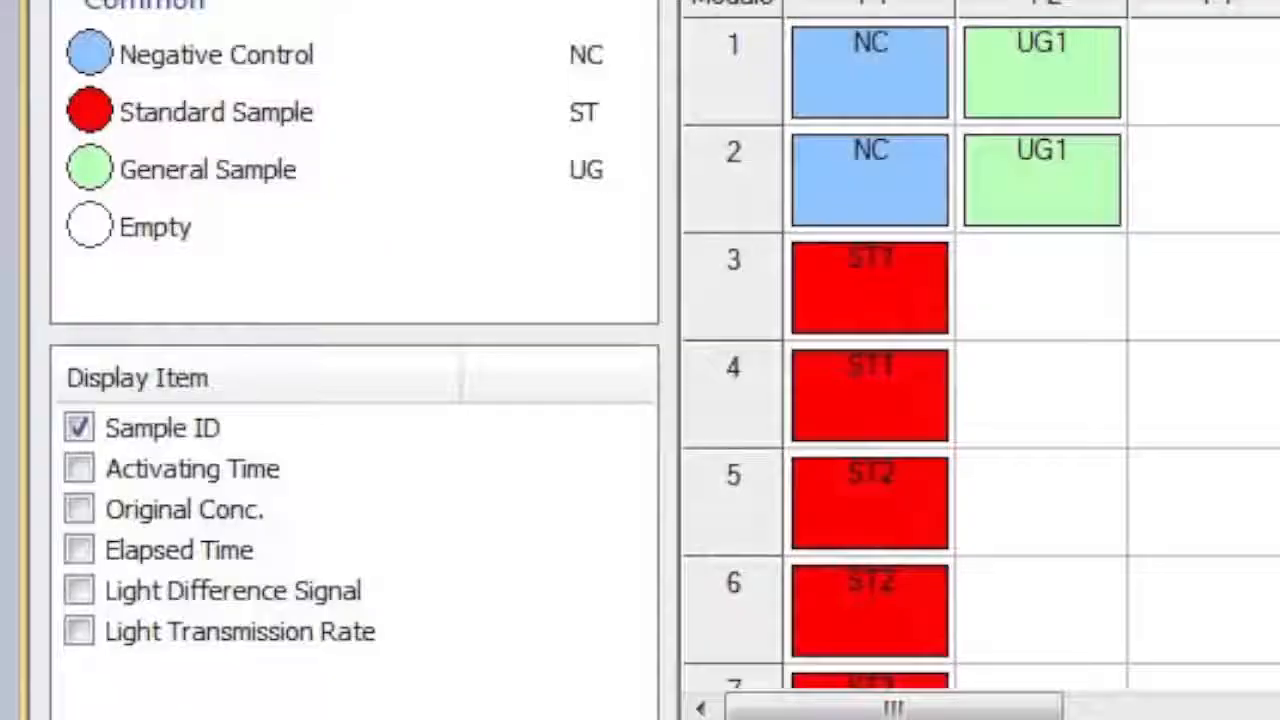
left_click(80, 468)
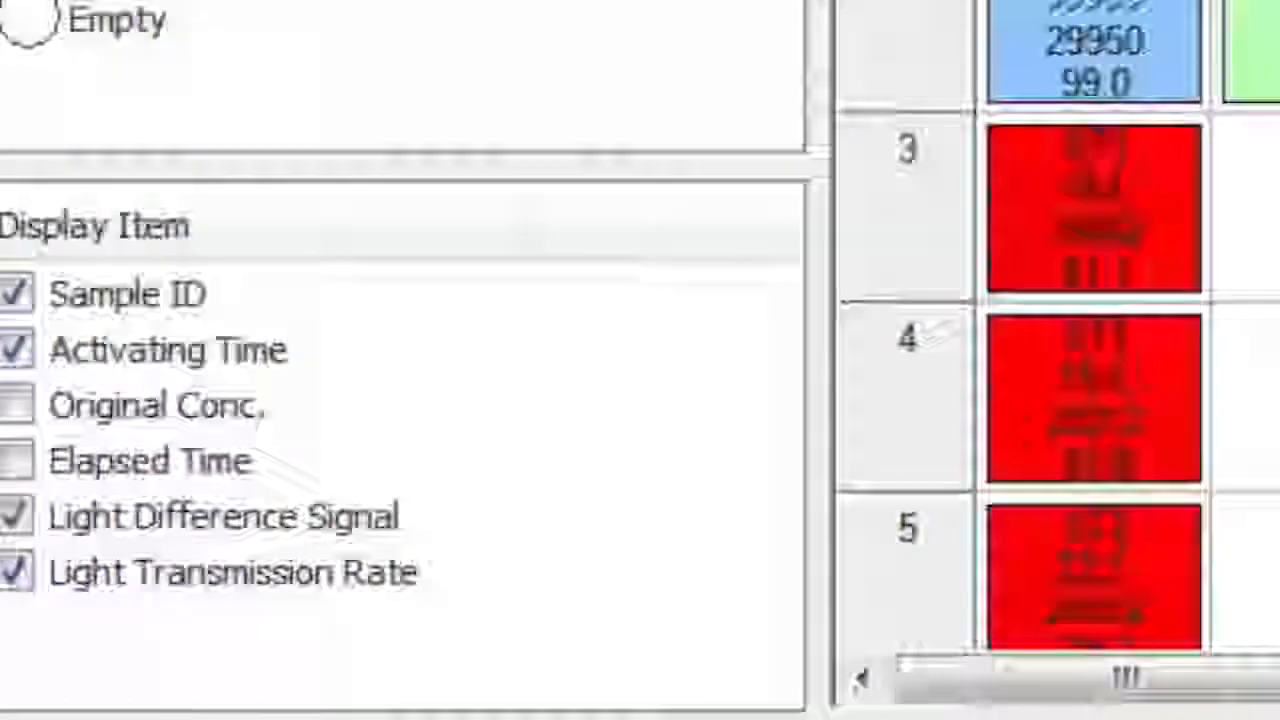
left_click(520, 160)
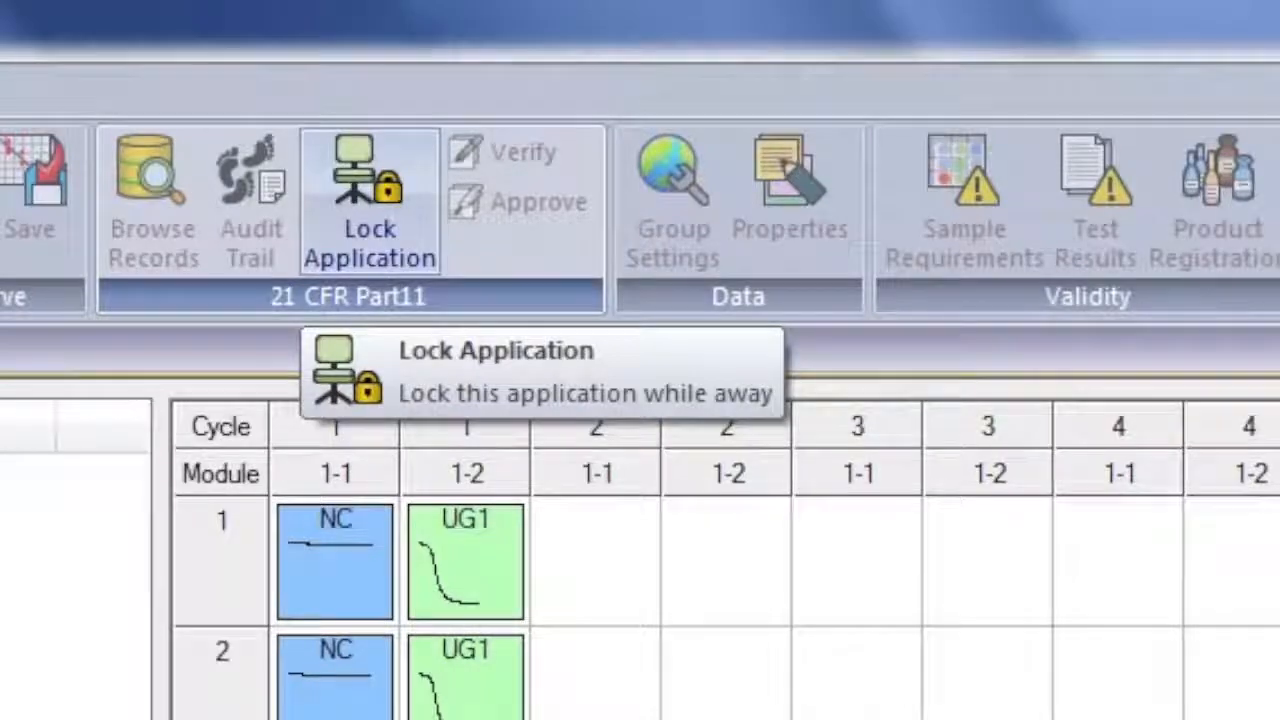
Step: Lock the running application, then unlock it again with the password
left_click(368, 200)
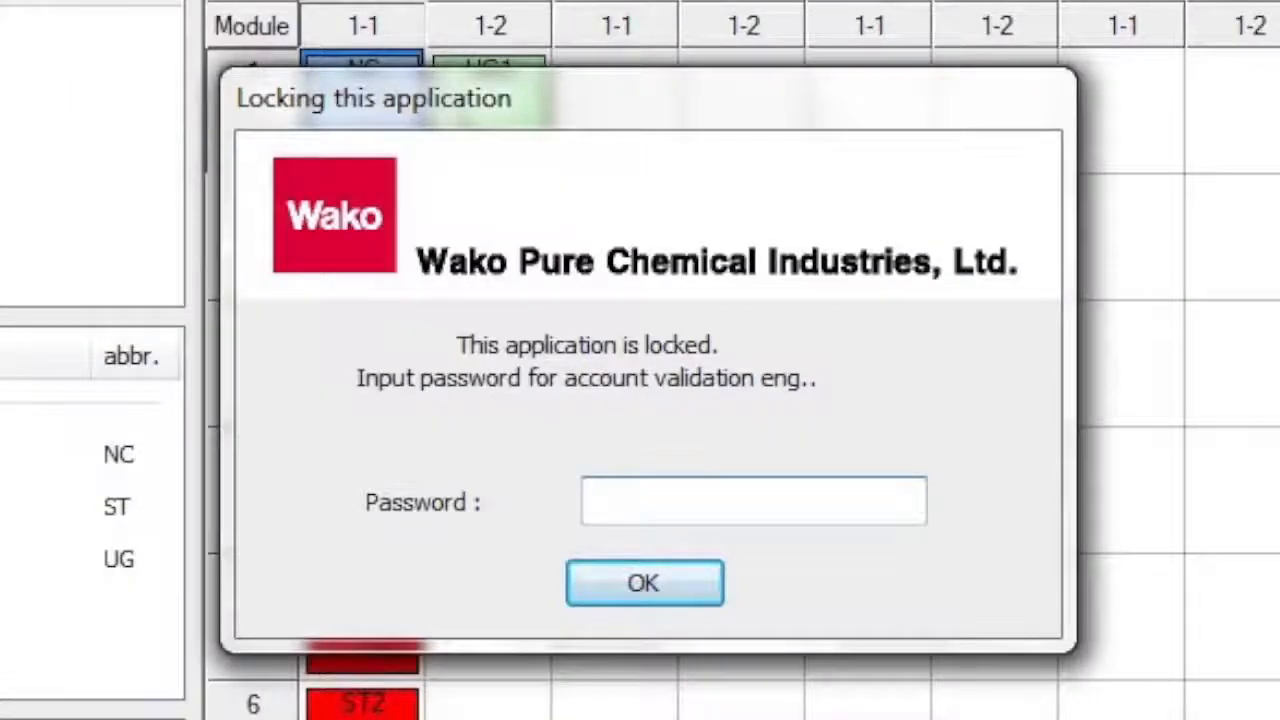
left_click(644, 584)
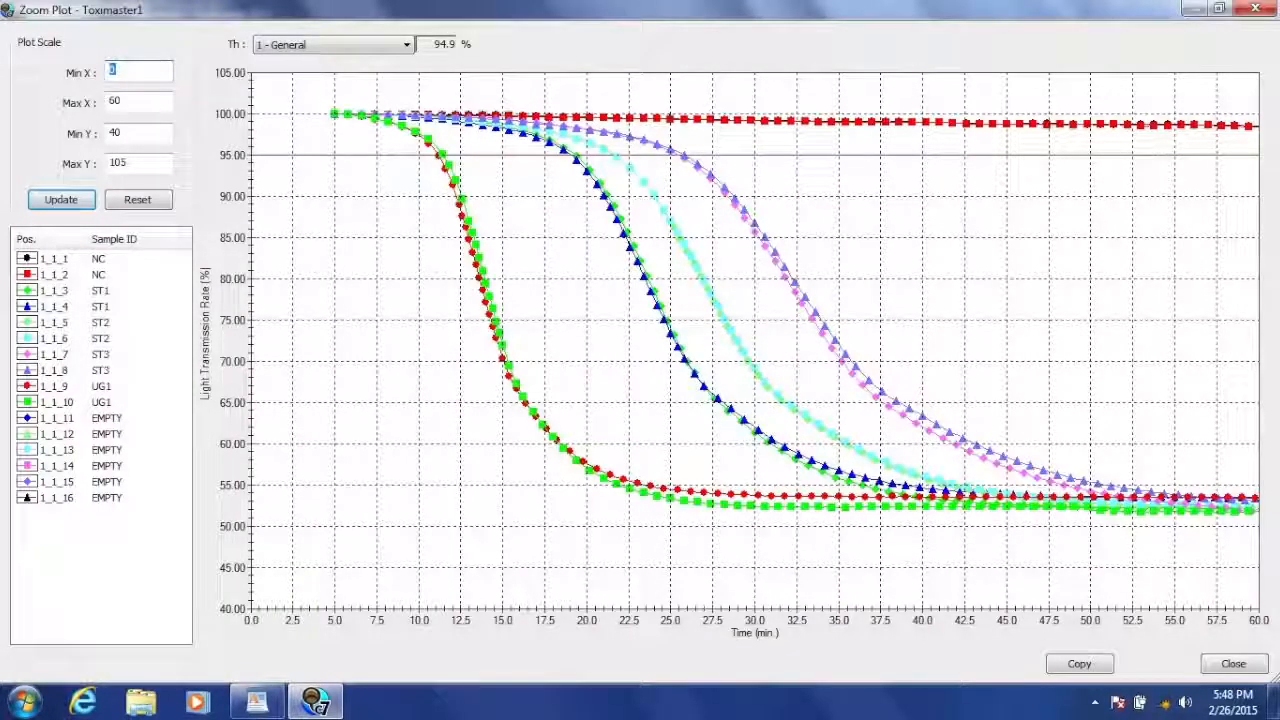
Step: Close the zoom plot and stop the measurement, confirming with account credentials so the record is saved
left_click(1232, 664)
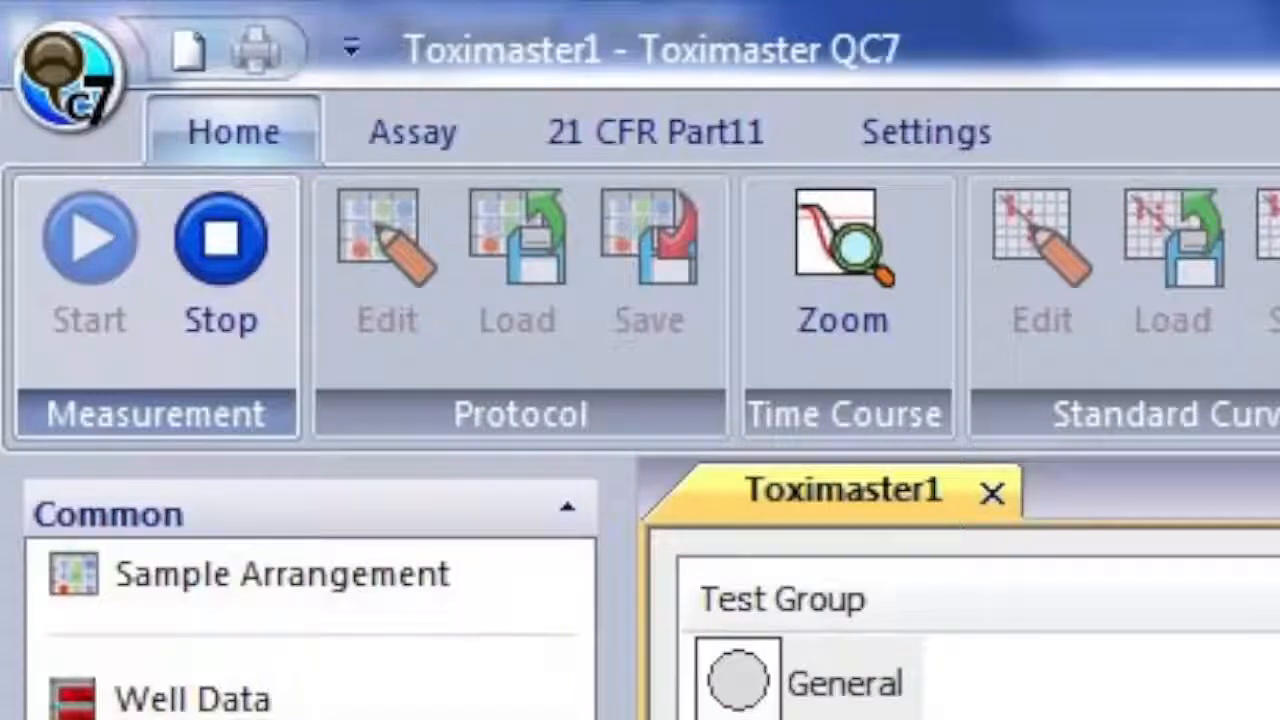
left_click(220, 236)
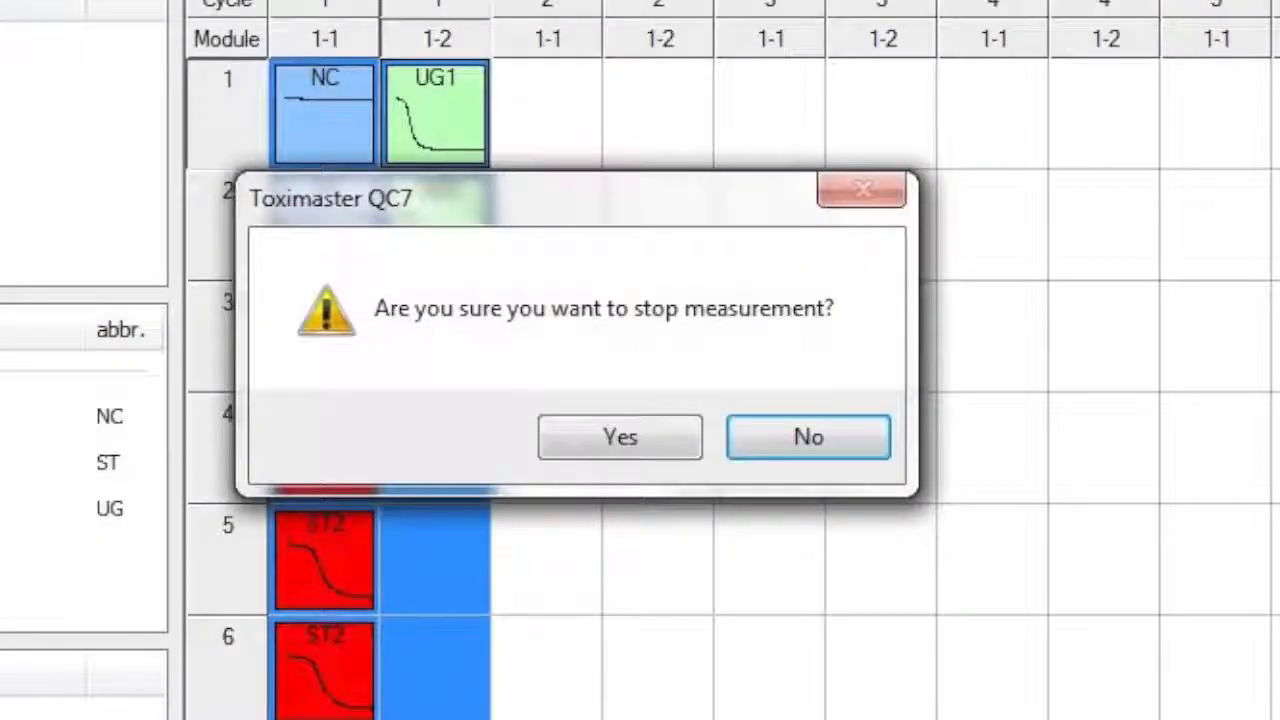
left_click(620, 436)
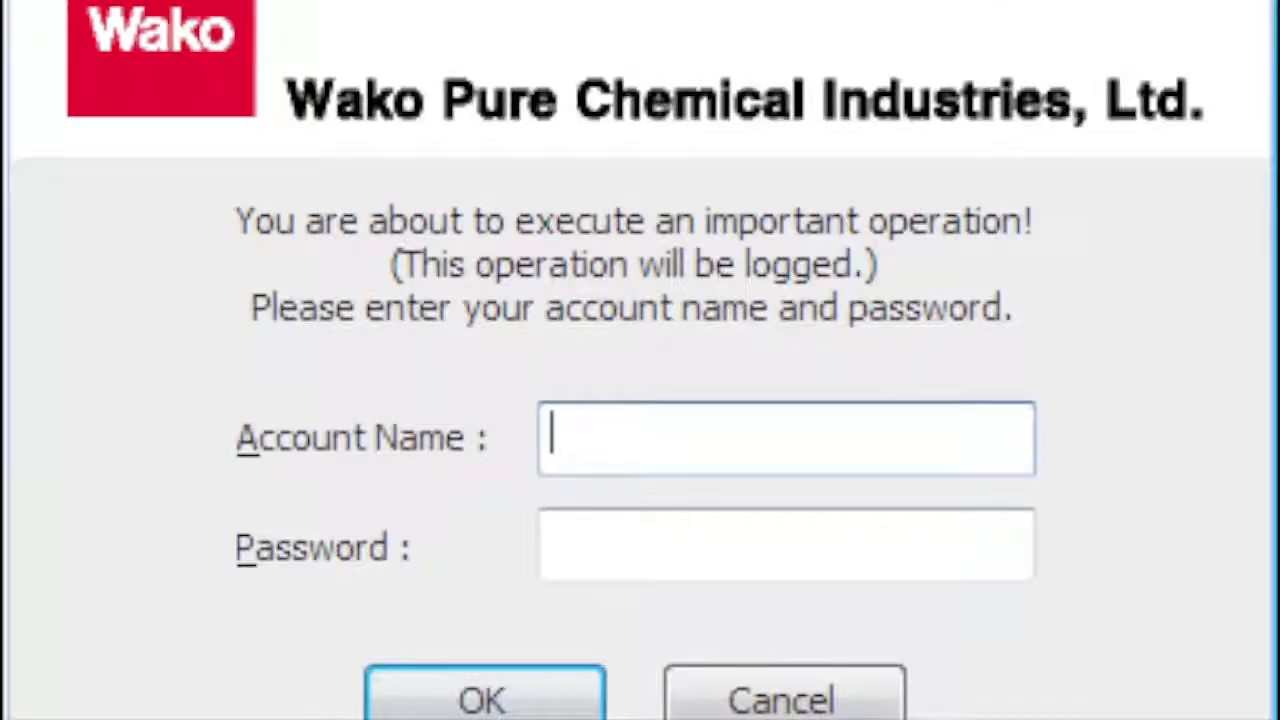
left_click(484, 698)
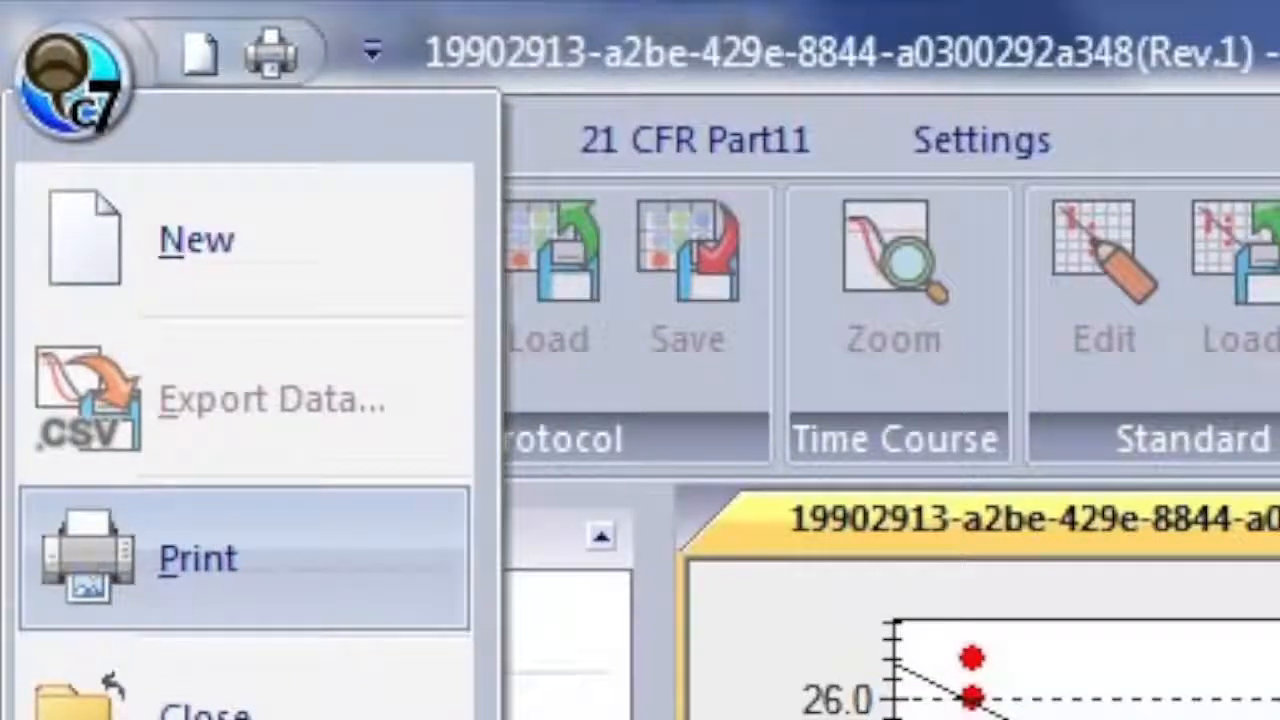
Step: Print the General Group Report and list the saved test records via Browse Records on the 21 CFR Part11 tab
left_click(198, 556)
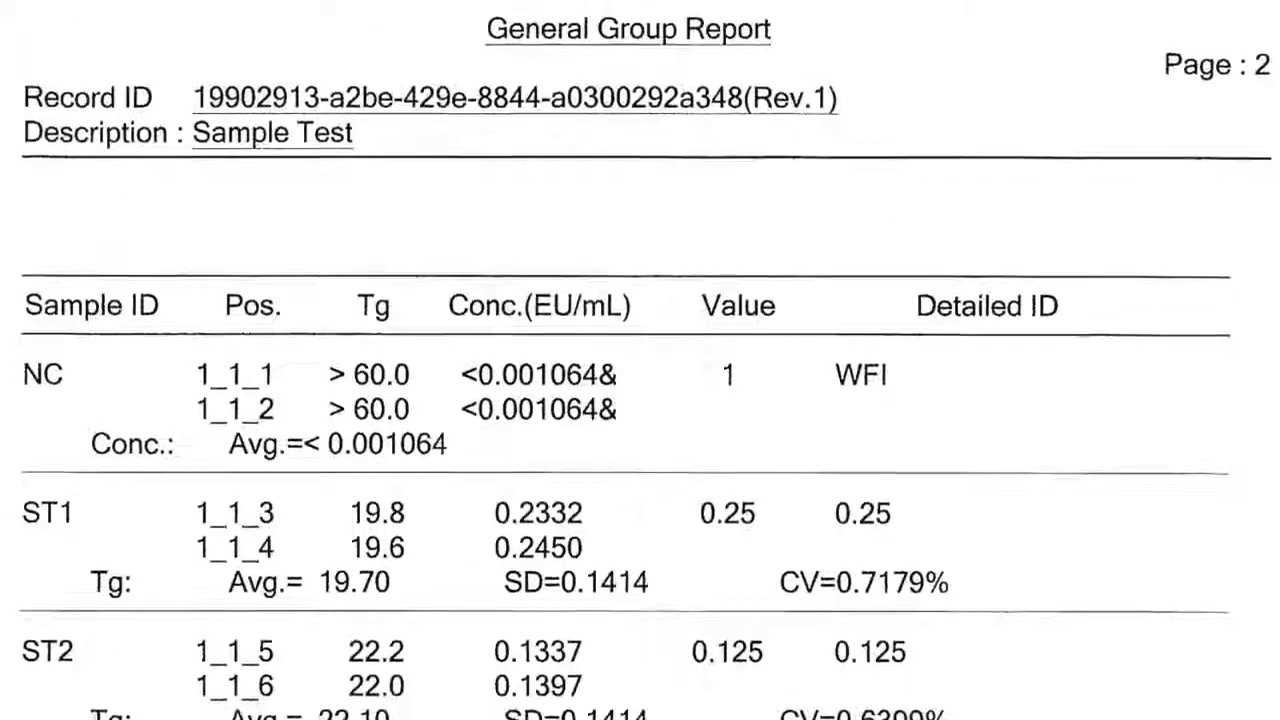
scroll("down", 3)
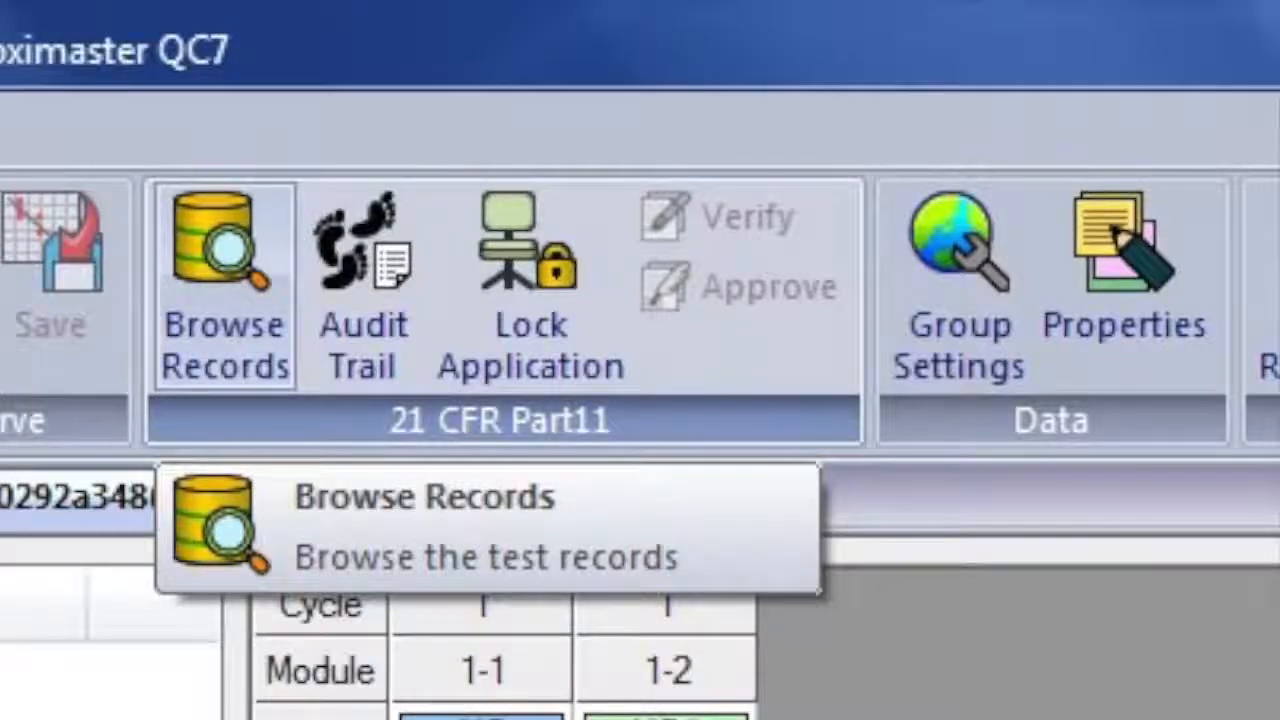
left_click(224, 240)
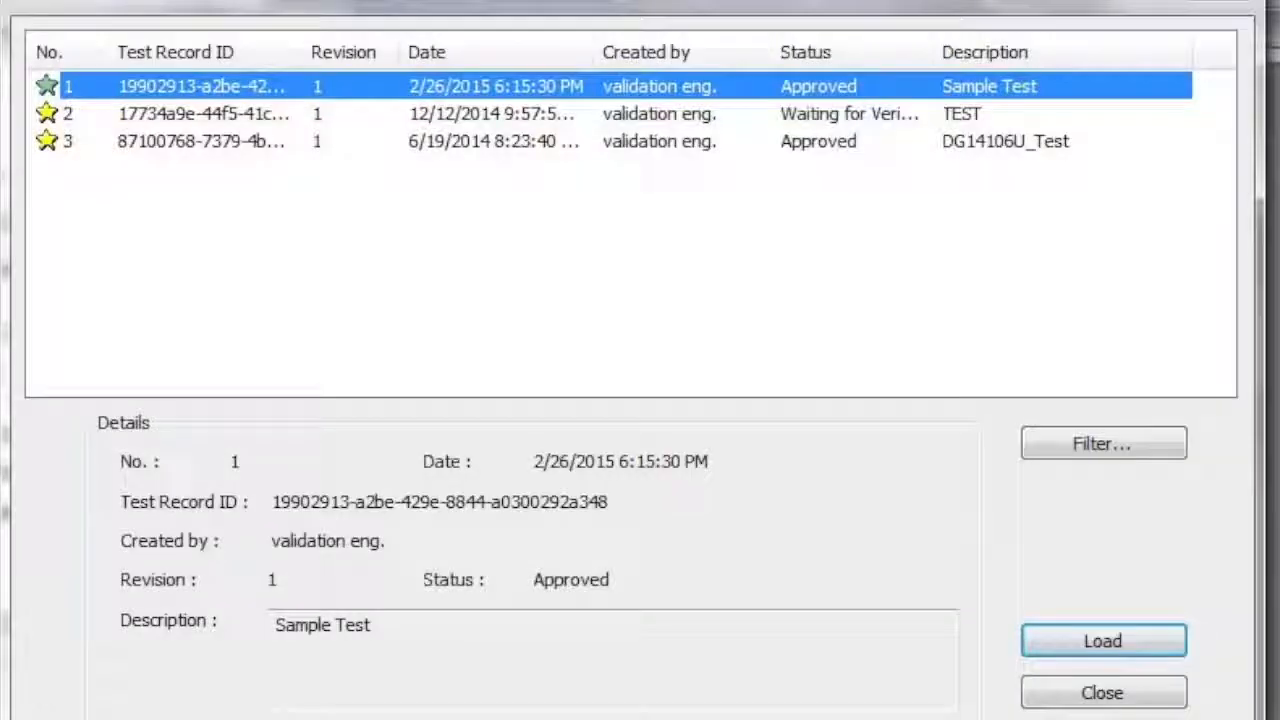